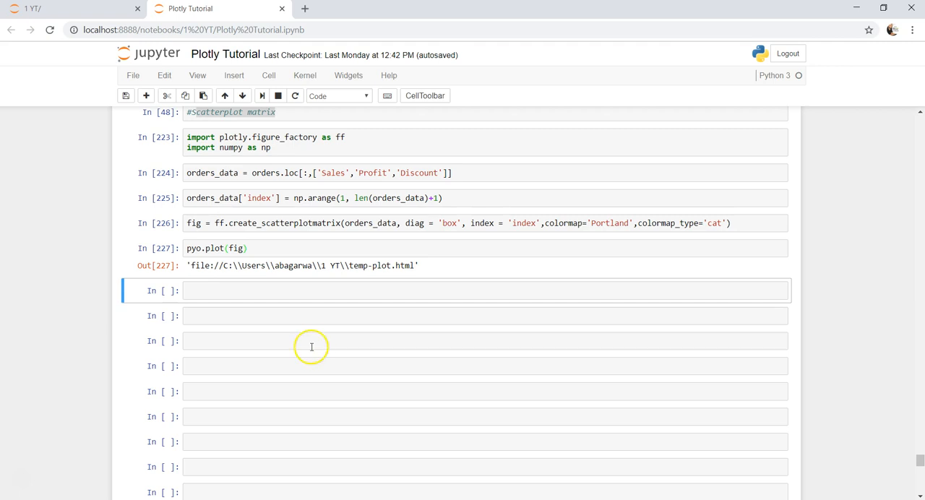
mouse_move(424, 178)
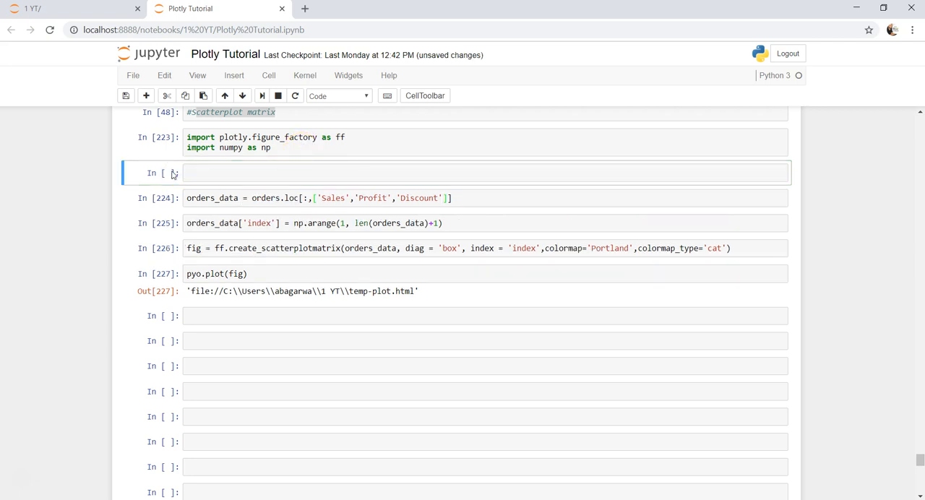
Display the first two rows of orders with orders.head(2)
type("orders.head(2")
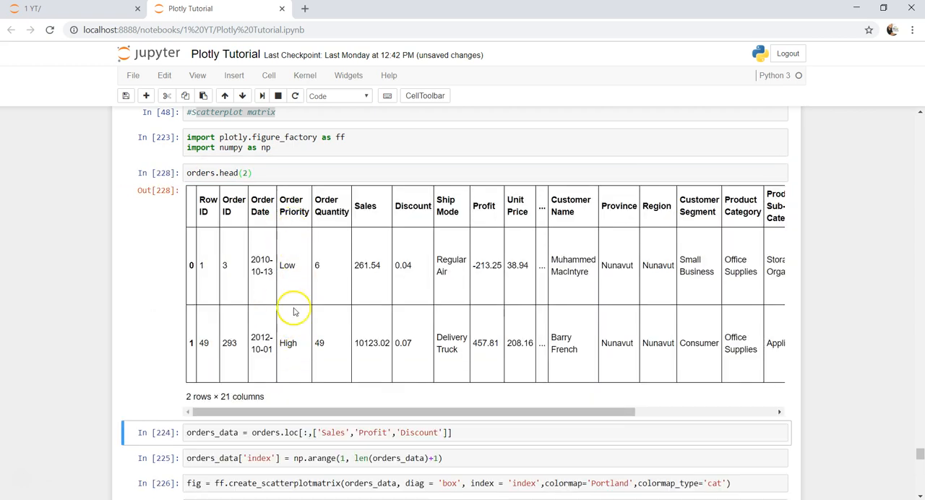
mouse_move(613, 253)
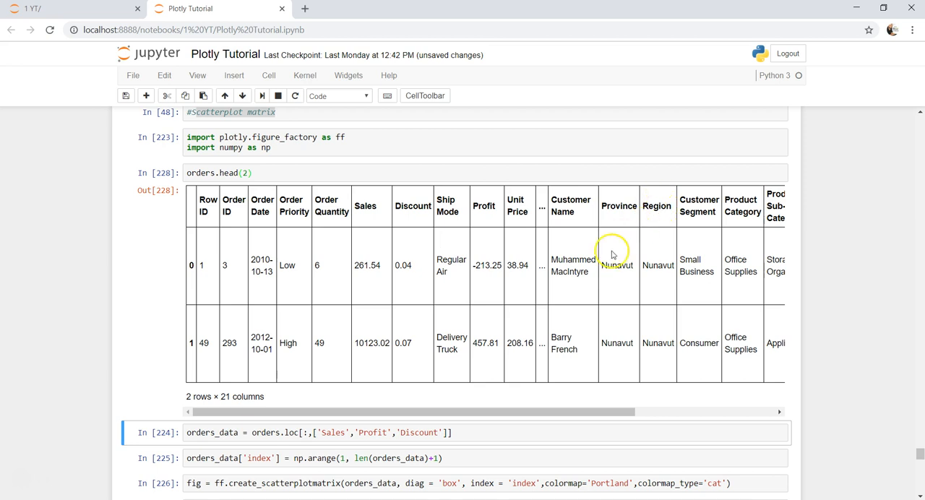
mouse_move(739, 294)
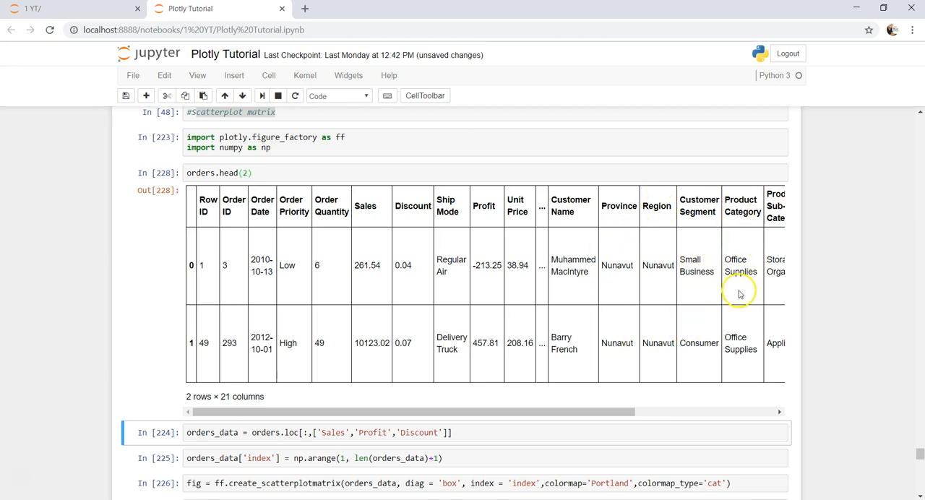
mouse_move(606, 302)
type(",")
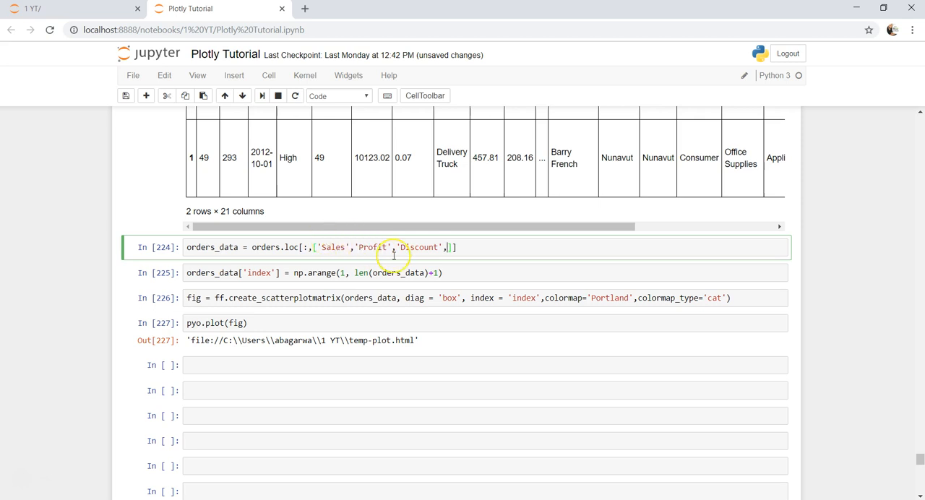
Add 'Order Priority' to orders_data, comment out the index line, and set index='Order Priority'
type("'Order Priority")
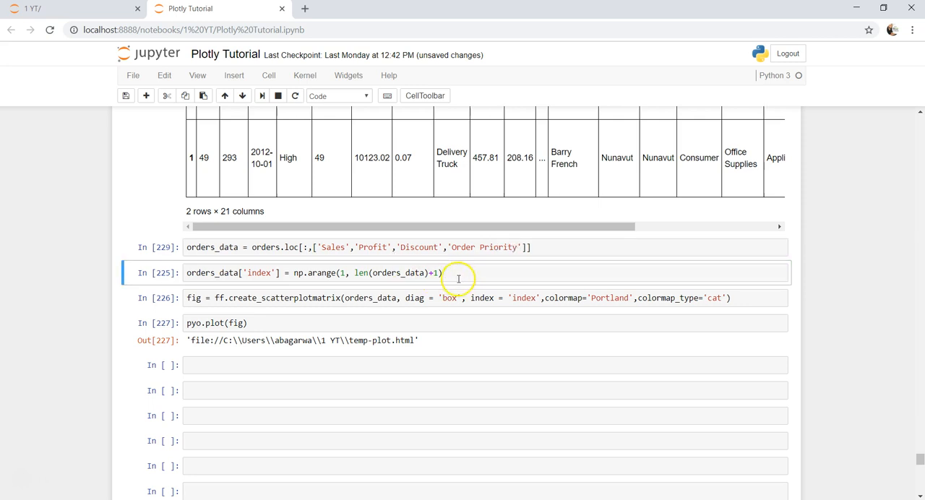
left_click(447, 272)
type("#")
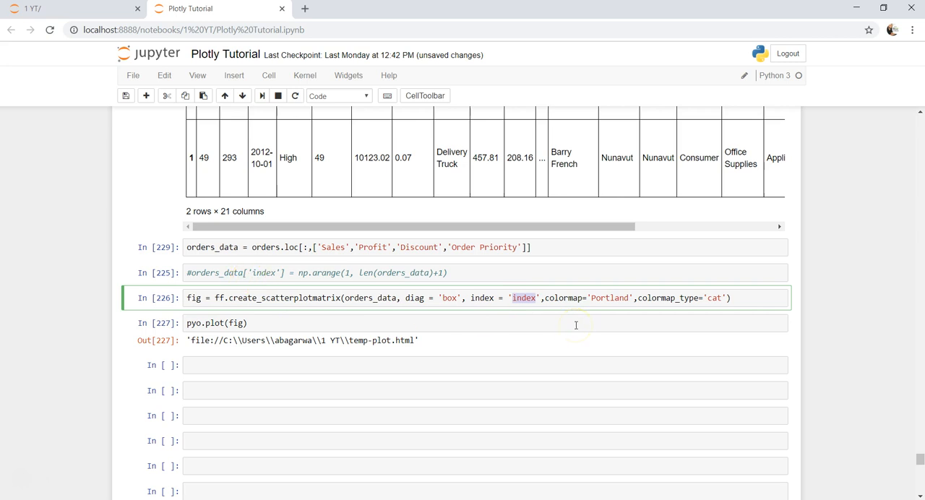
type("Order Priority")
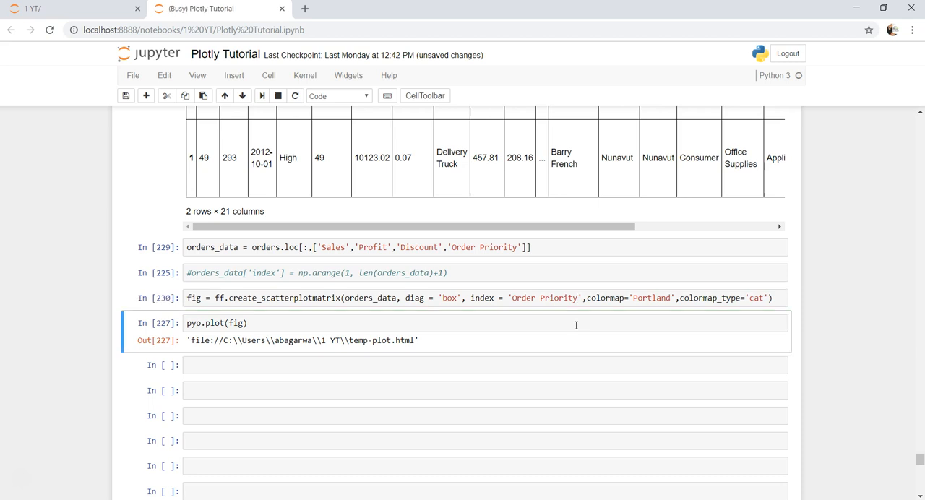
Inspect the Sales, Profit and Discount scatterplot matrix in the temp-plot.html tab
left_click(361, 7)
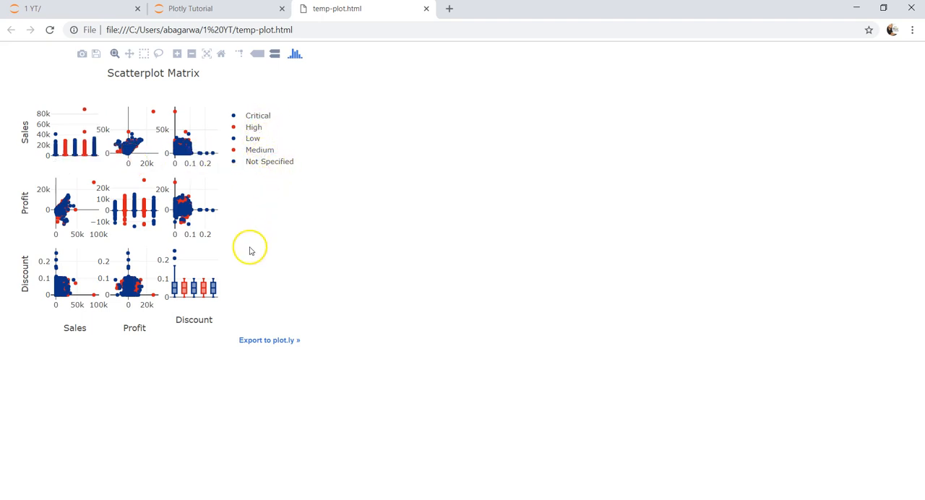
mouse_move(204, 289)
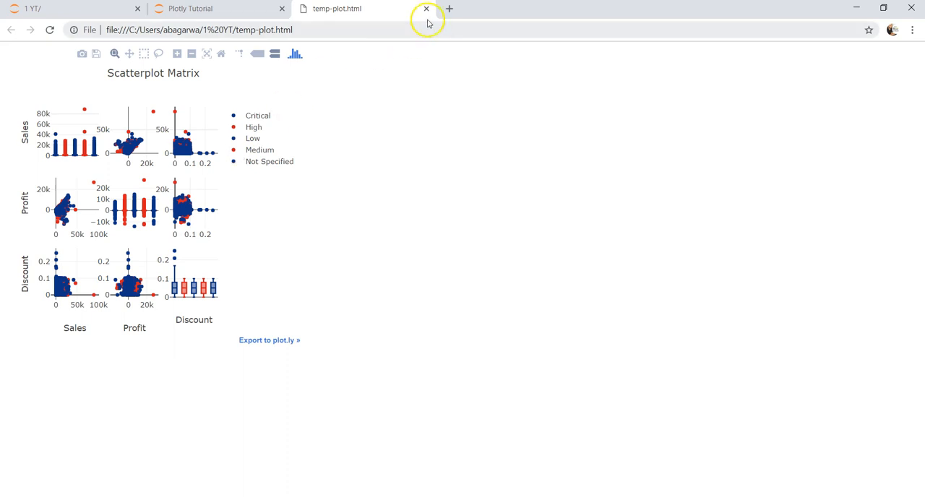
Close temp-plot.html and highlight the 'Order Priority' index in create_scatterplotmatrix
left_click(426, 9)
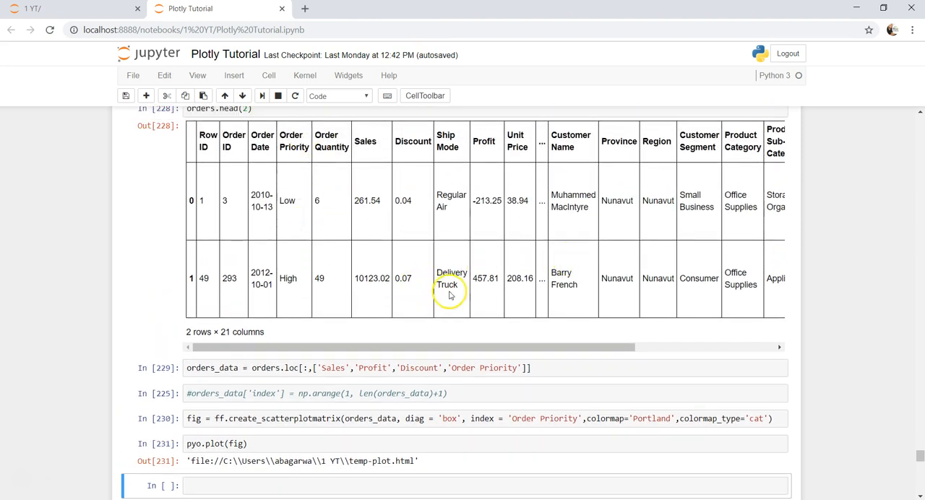
mouse_move(493, 260)
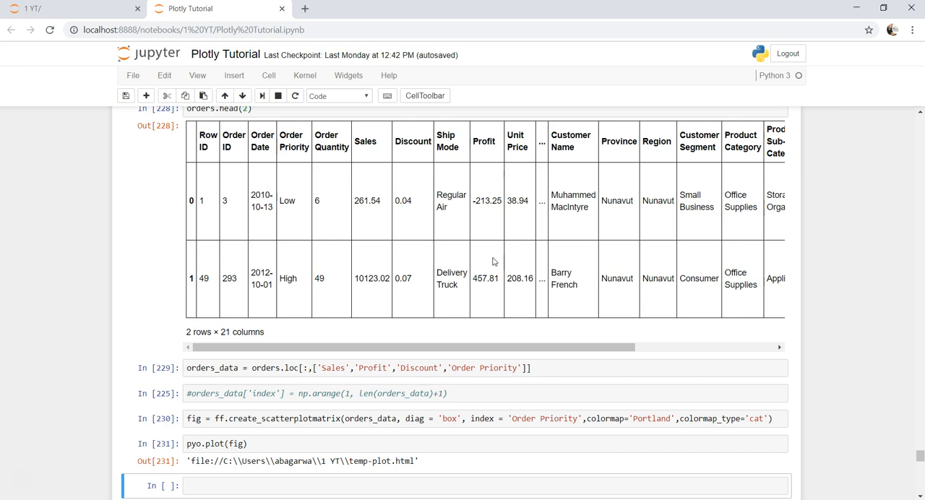
double_click(553, 418)
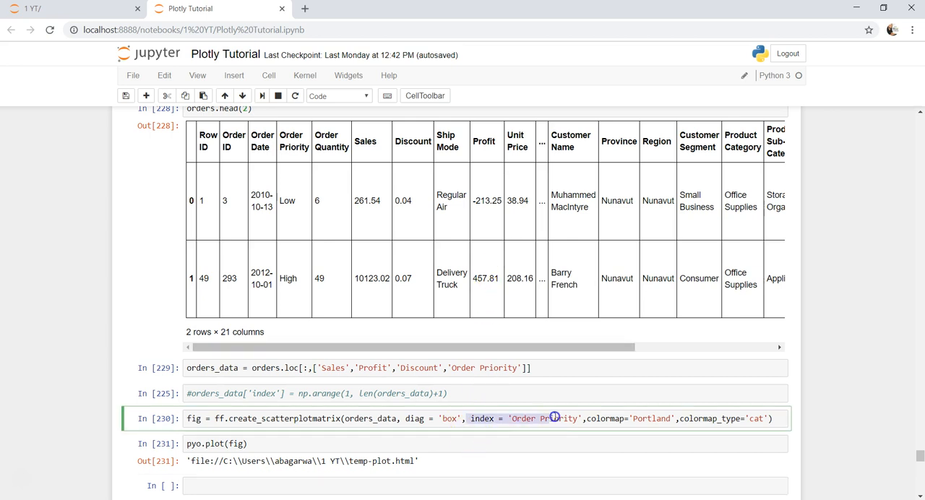
left_click(555, 418)
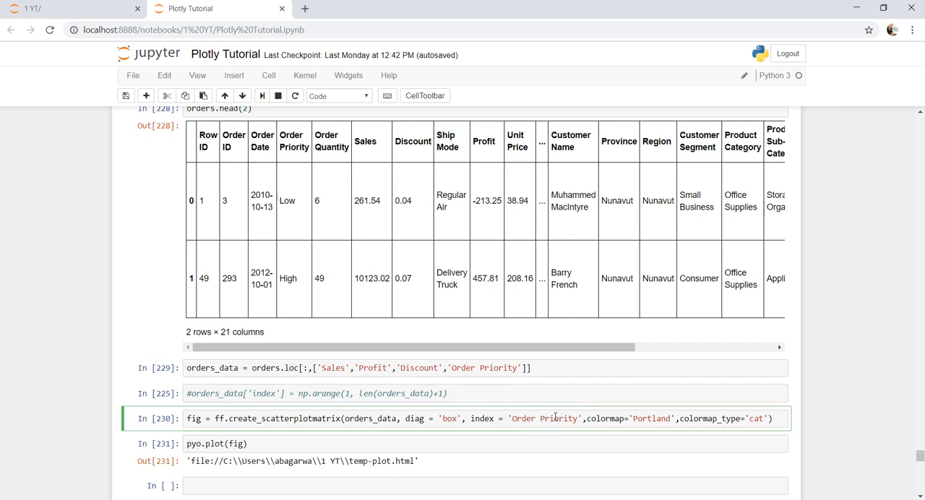